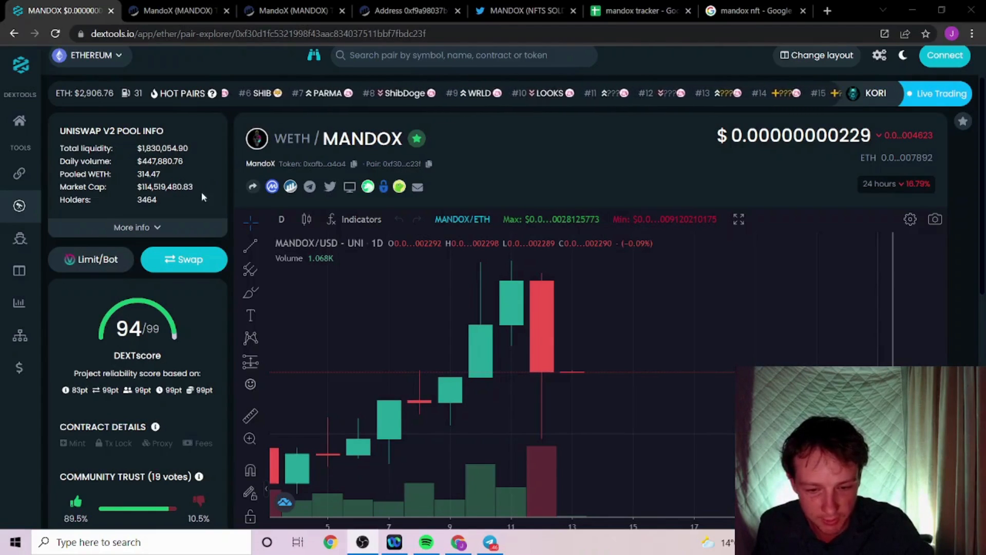
# Scroll to the MANDOX/WETH trade history, where the 25-ETH sells top the list
pyautogui.scroll(-3)
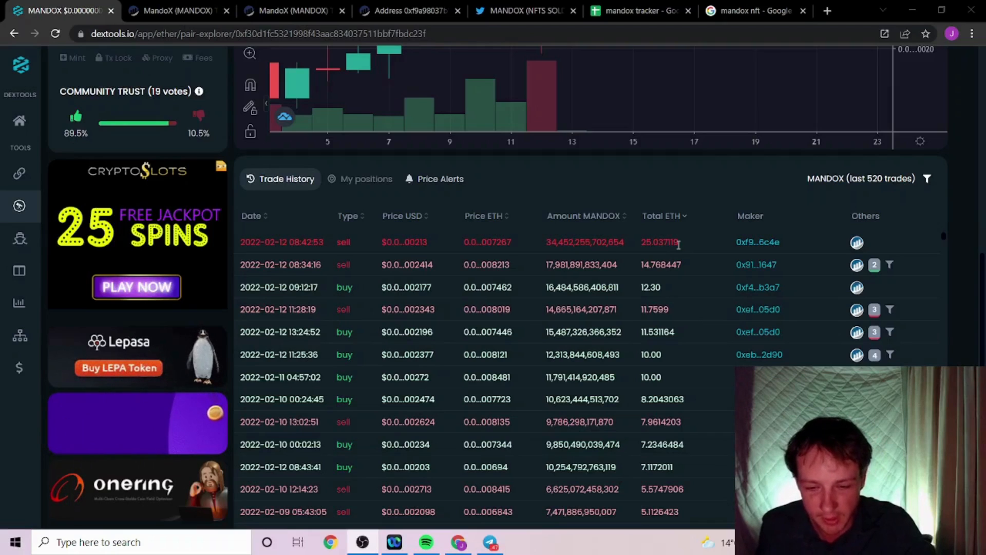
pyautogui.moveTo(344, 109)
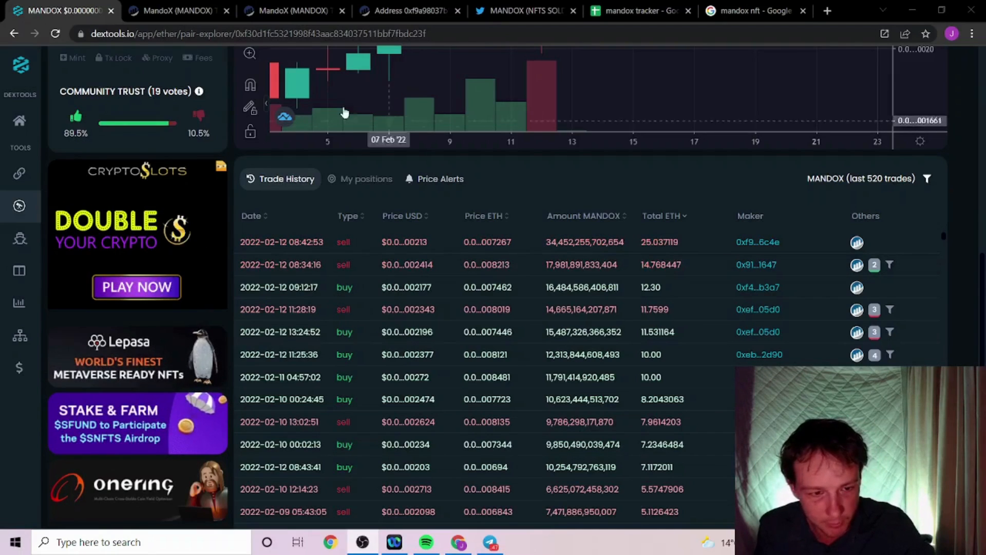
# Browse the whale wallet's Etherscan token holdings for MandoX, then move to MandoX's Twitter
pyautogui.click(293, 10)
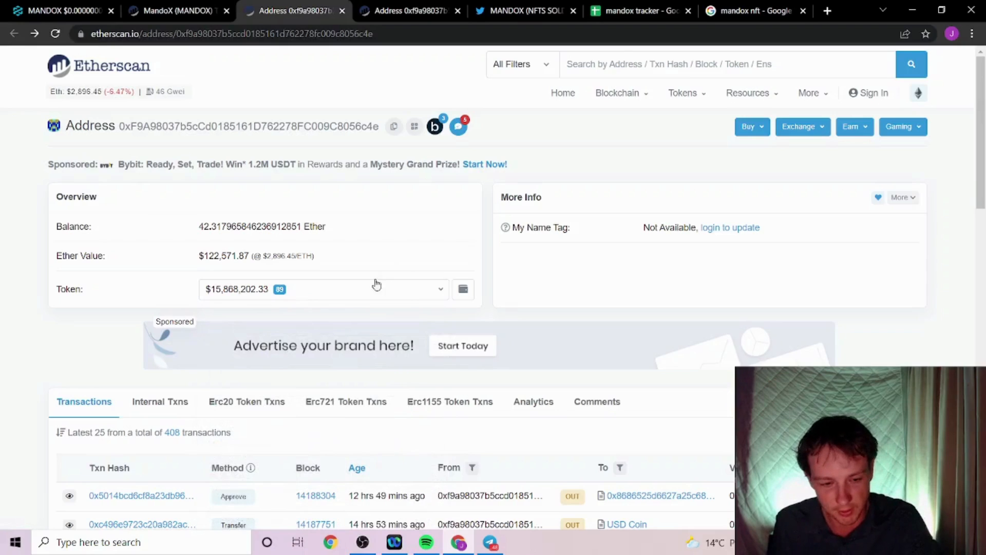
pyautogui.click(344, 289)
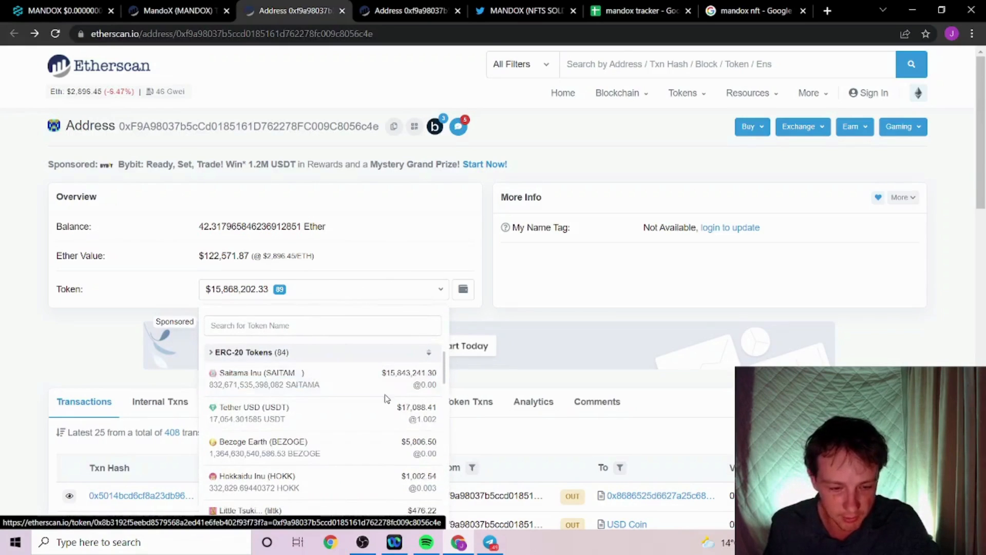
pyautogui.scroll(-3)
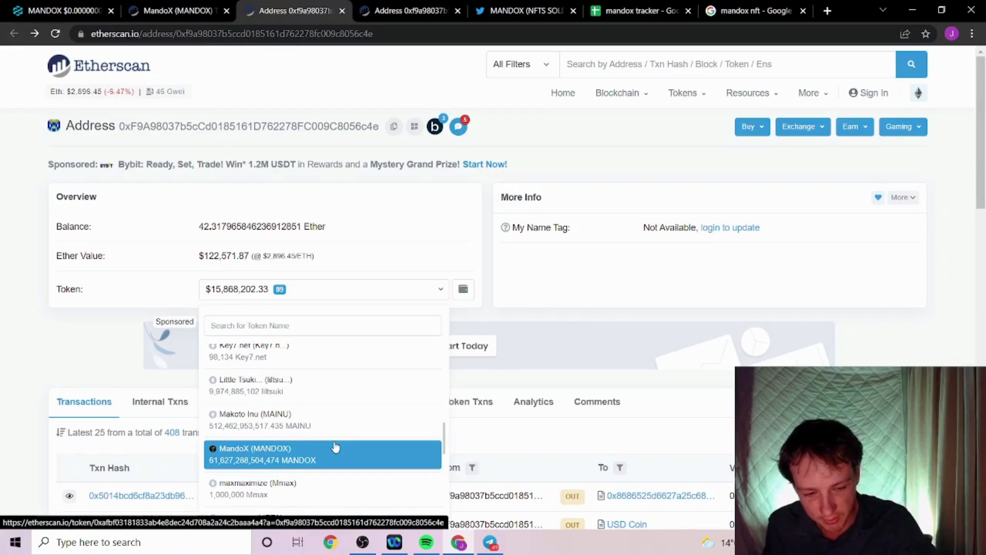
pyautogui.scroll(-3)
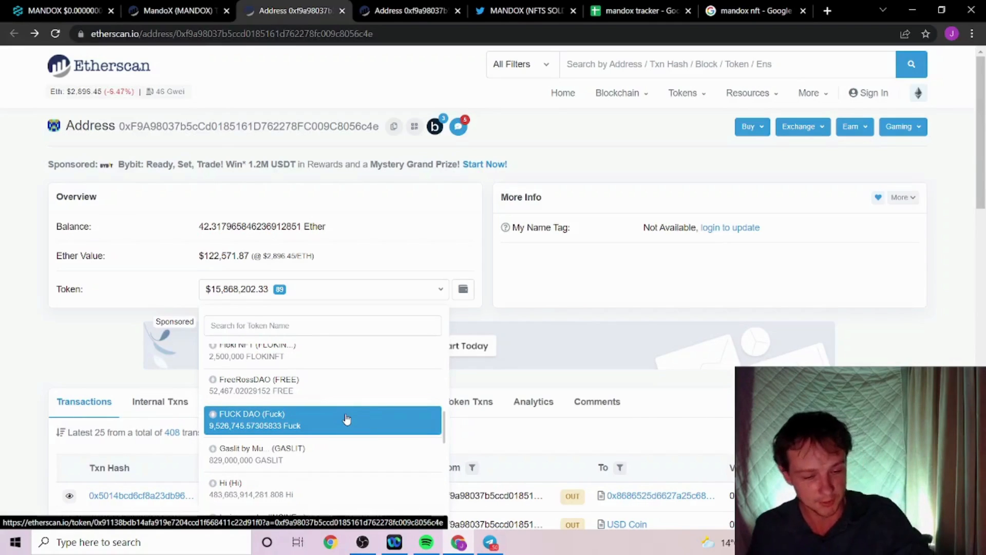
pyautogui.click(525, 10)
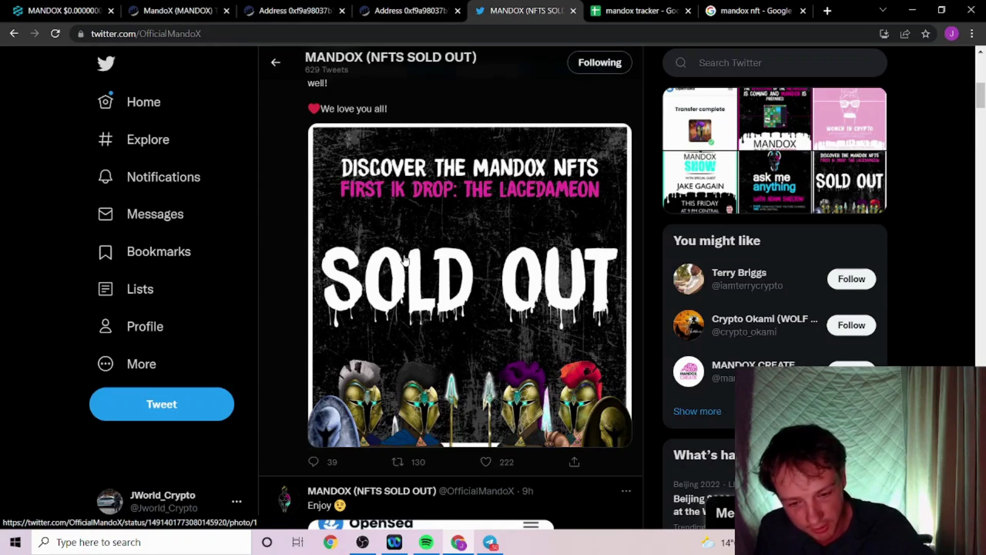
# Browse MandoX's posts on the sold-out NFT drop and Sandbox, then open the mandox tracker
pyautogui.scroll(-3)
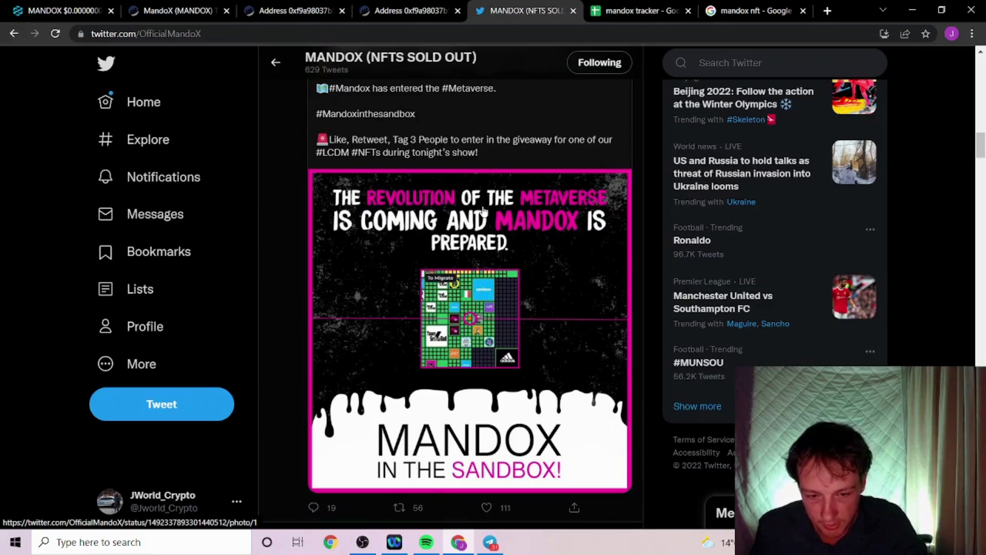
pyautogui.click(642, 11)
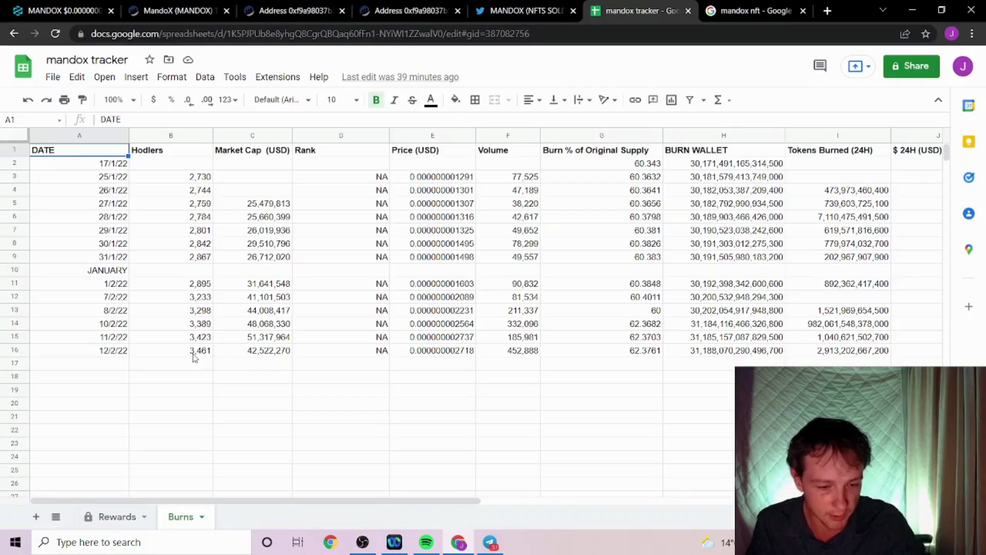
pyautogui.moveTo(238, 354)
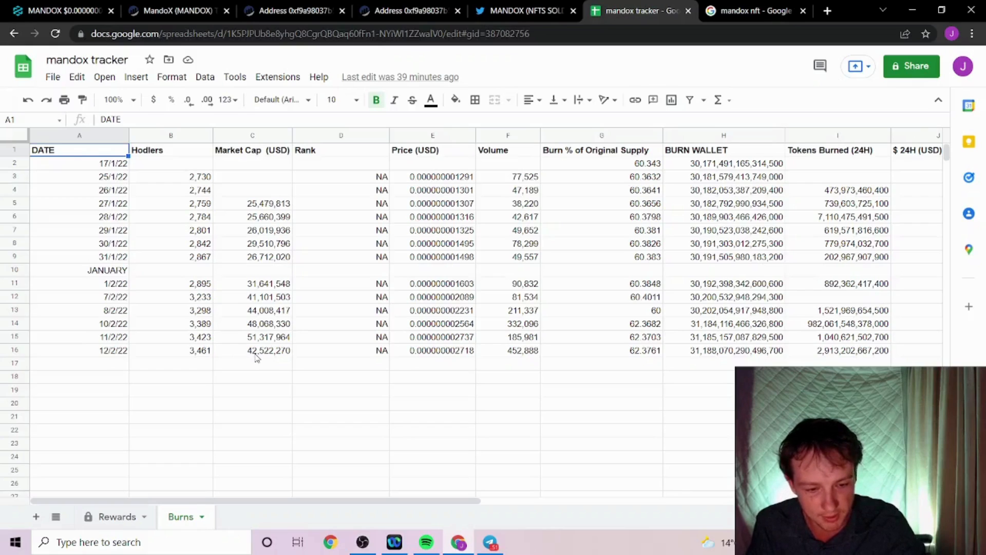
pyautogui.moveTo(282, 357)
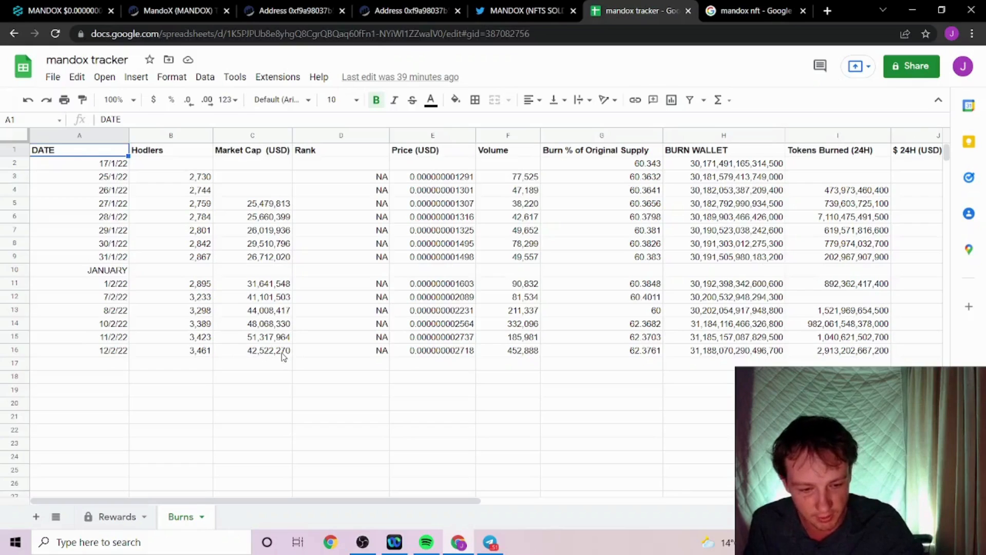
pyautogui.moveTo(429, 355)
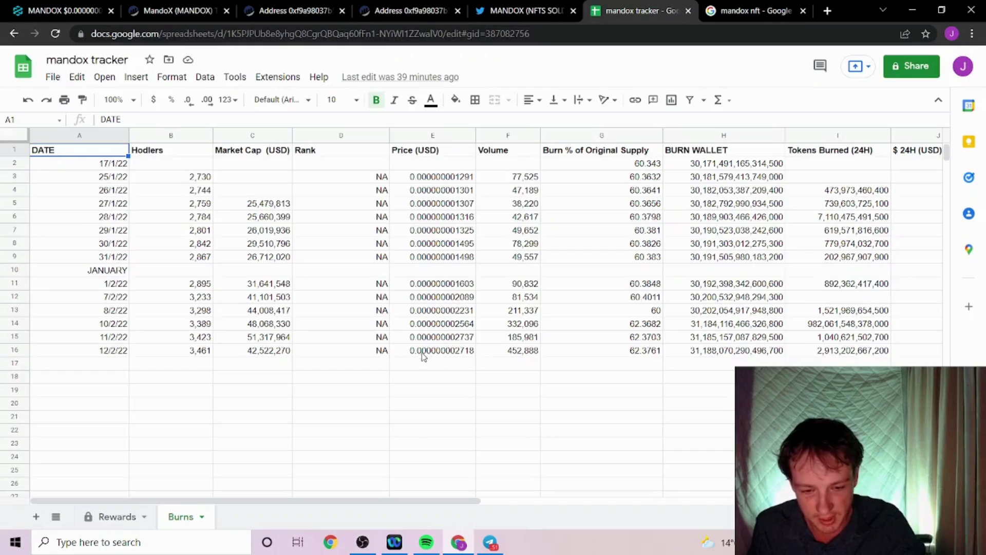
pyautogui.moveTo(507, 358)
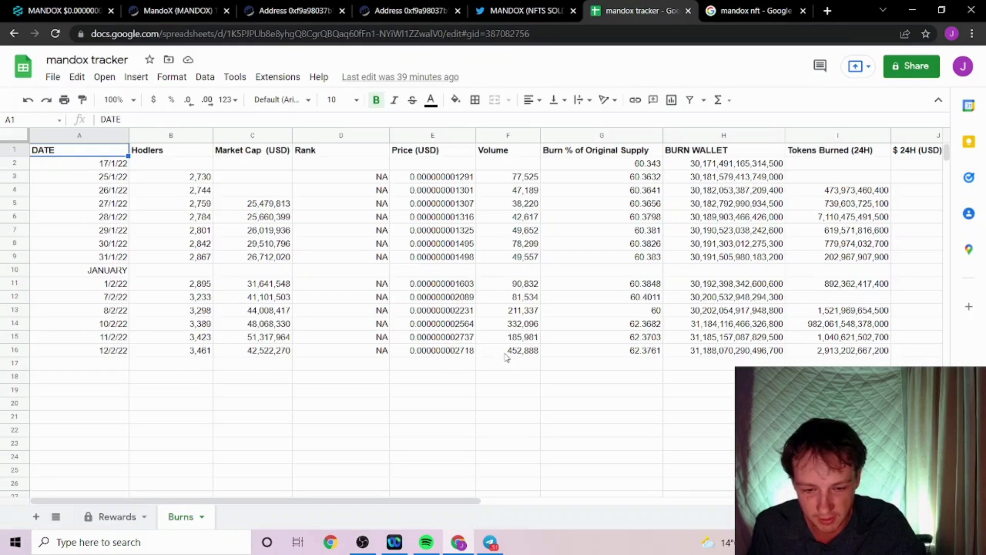
pyautogui.moveTo(524, 357)
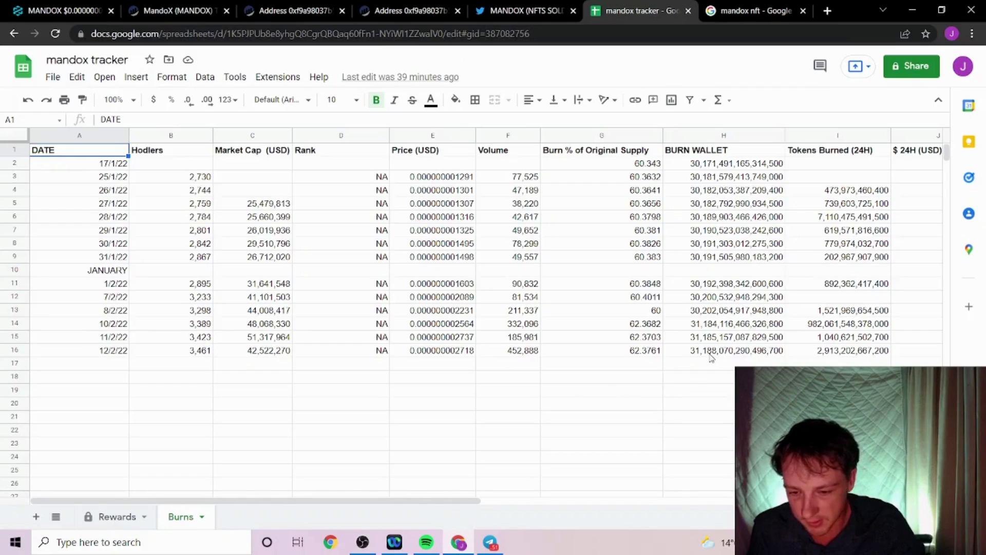
# Scroll the Burns sheet right to columns E through N to show the weekly burn totals
pyautogui.hscroll(3)
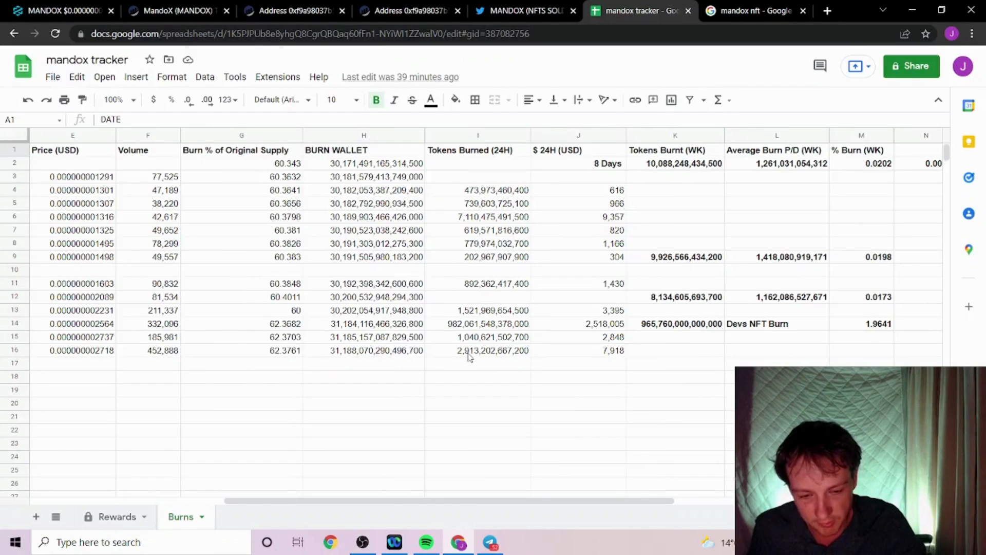
pyautogui.moveTo(615, 353)
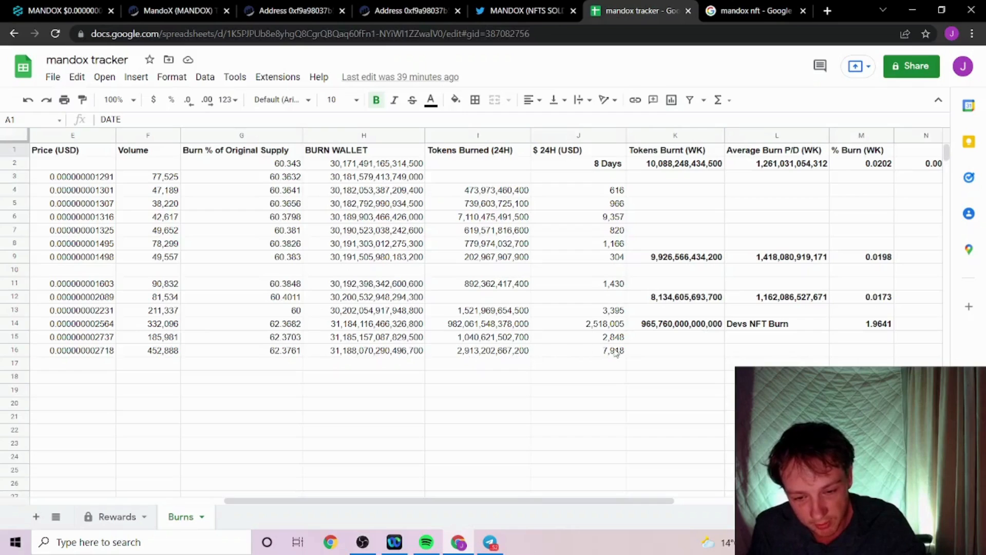